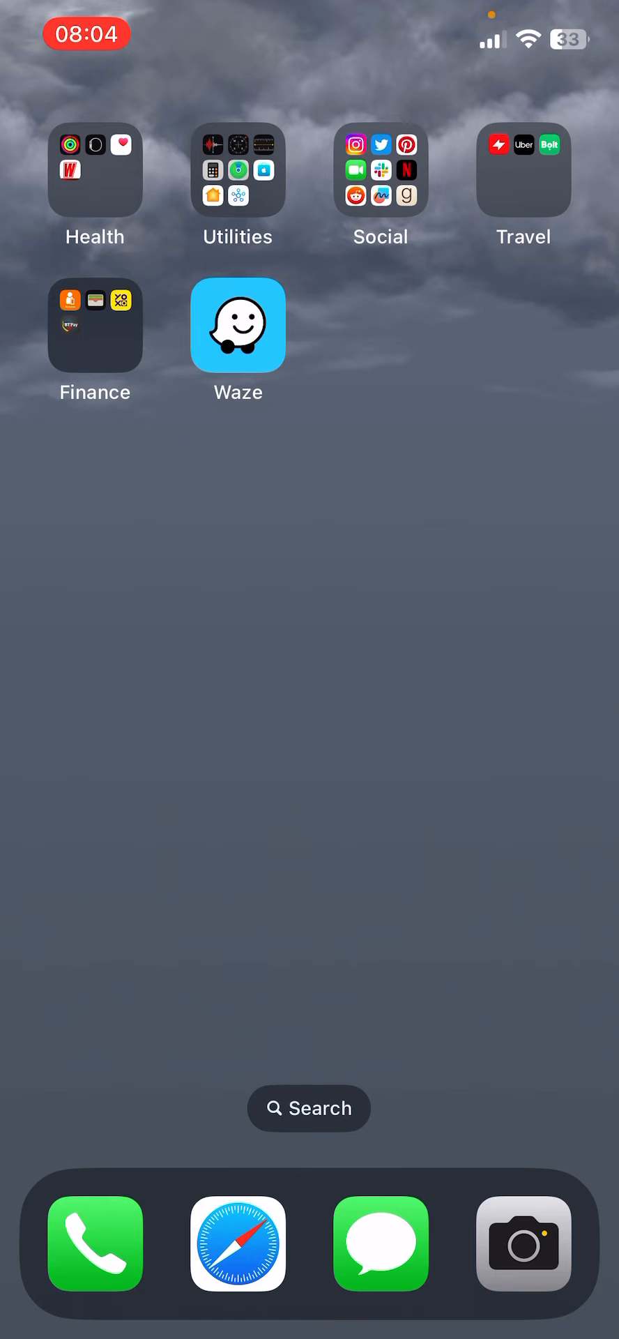
Step: Launch Waze from the Home Screen to reach its map and search panel
{"action": "left_click", "coordinate": [237, 325]}
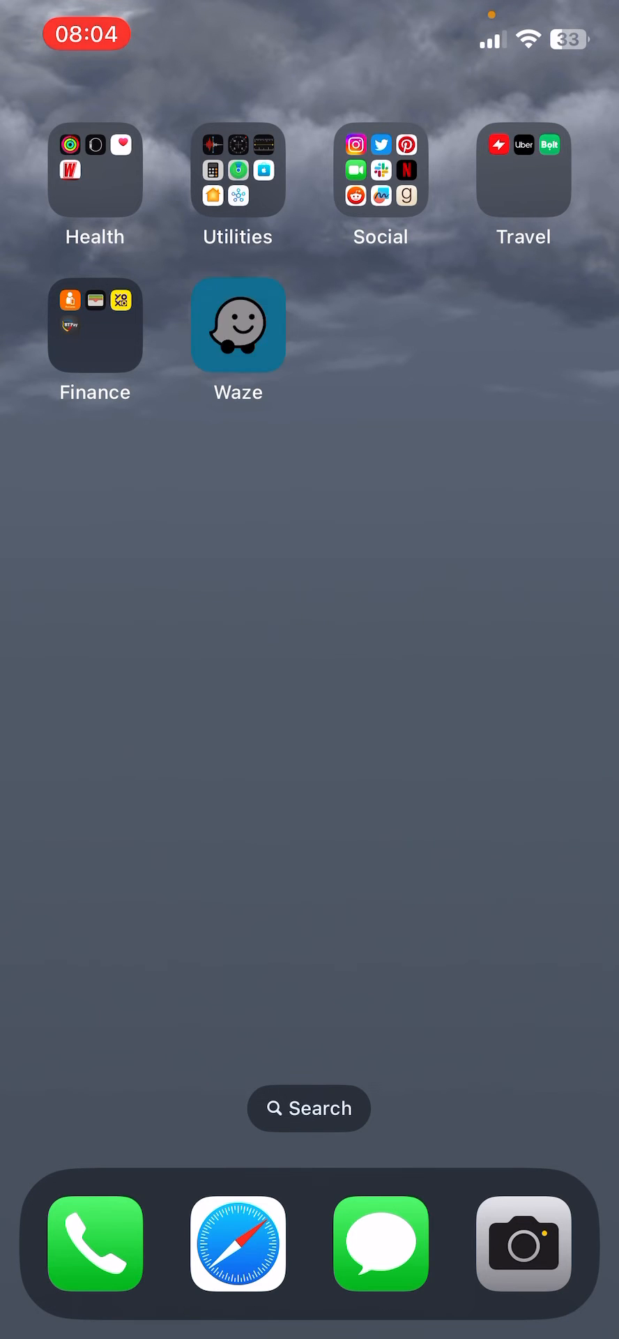
{"action": "left_click", "coordinate": [237, 325]}
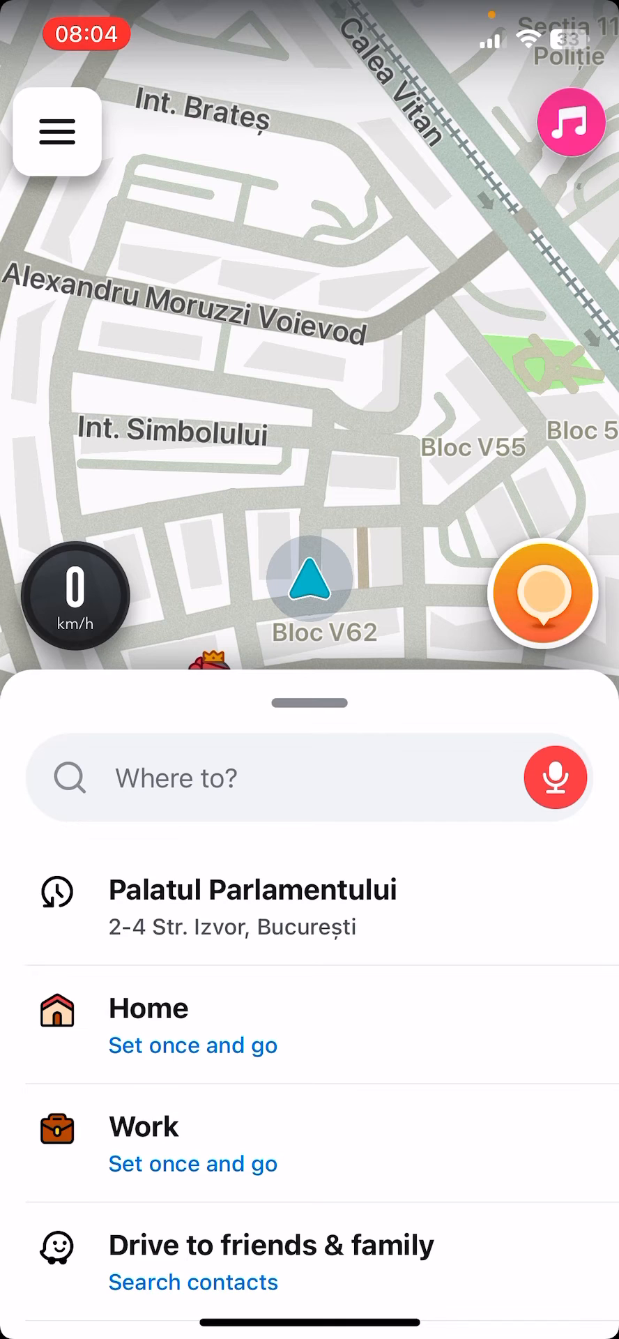
Step: Navigate from the main menu through Settings to the General page
{"action": "left_click", "coordinate": [56, 131]}
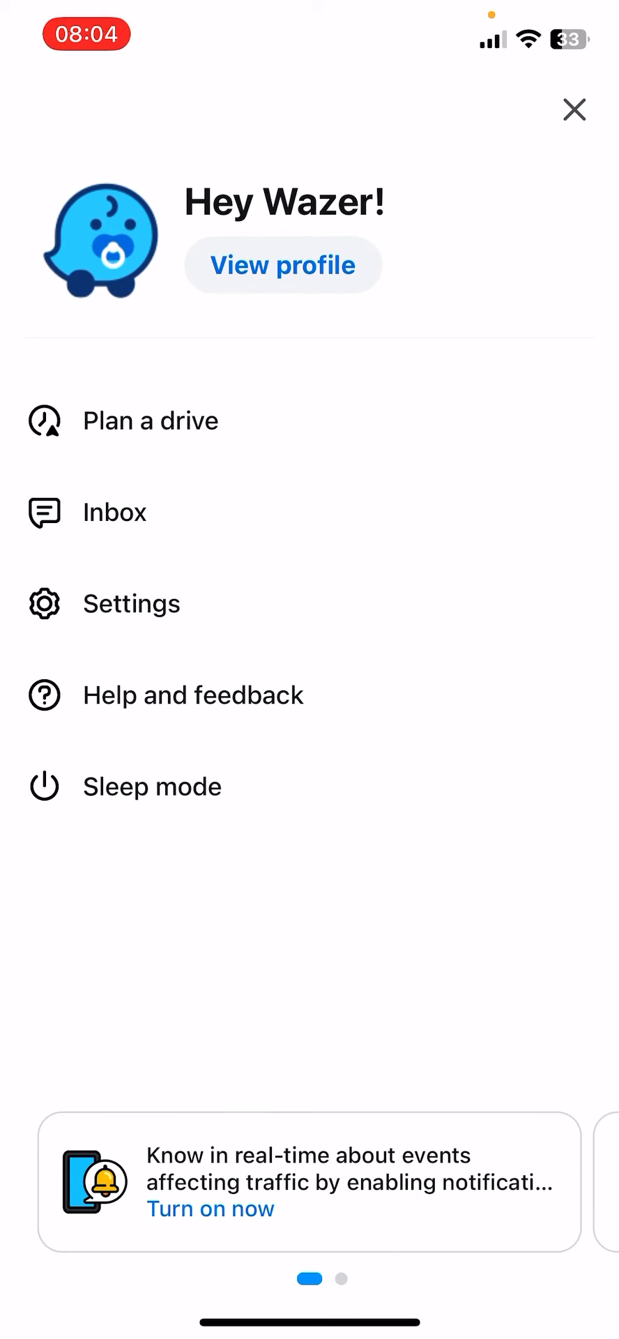
{"action": "left_click", "coordinate": [131, 603]}
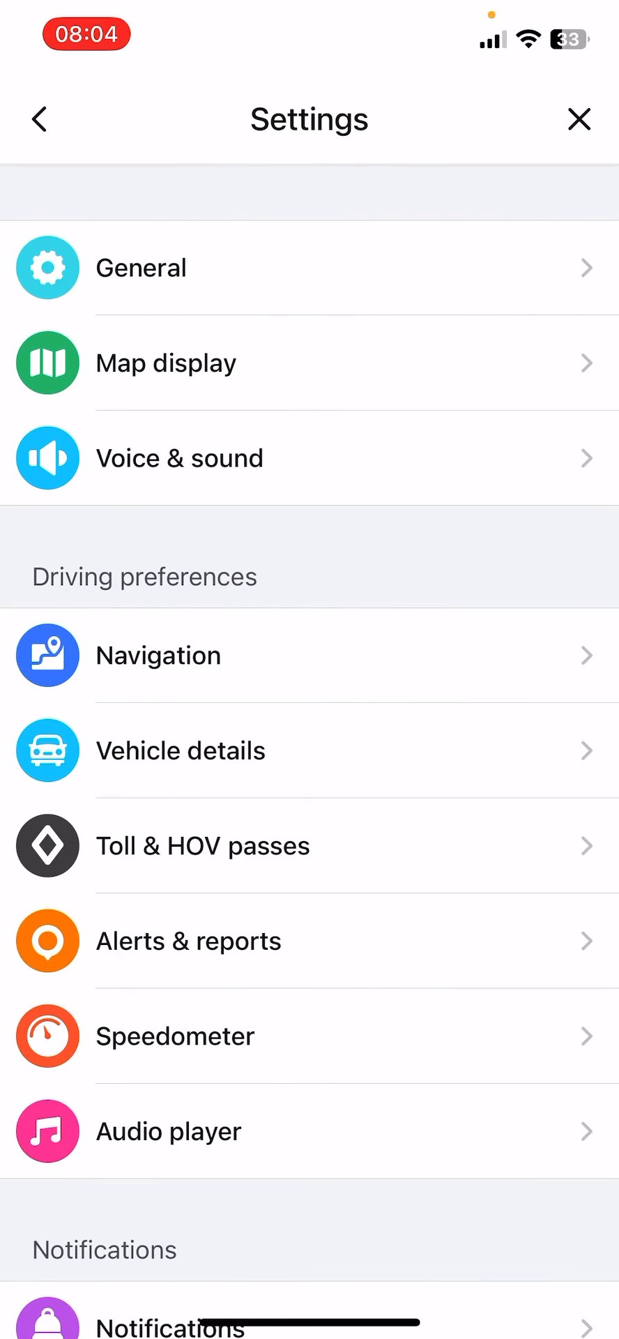
{"action": "left_click", "coordinate": [139, 268]}
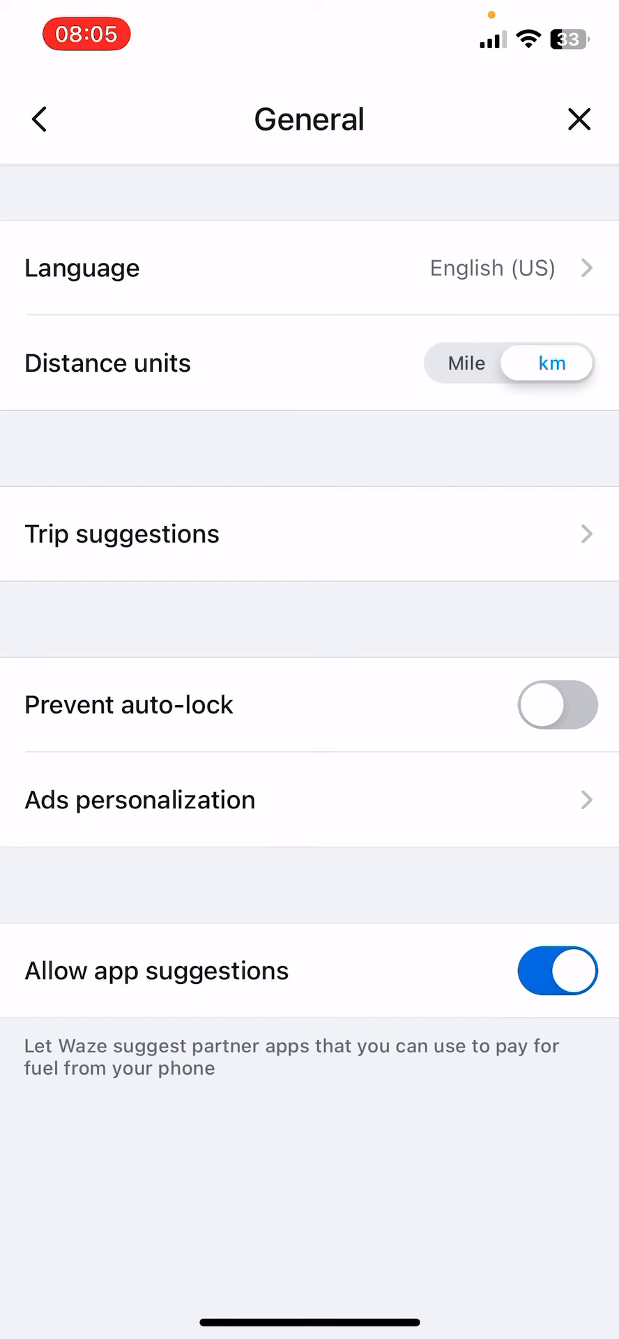
Step: Toggle Prevent auto-lock on, off, and on again so it ends enabled
{"action": "left_click", "coordinate": [557, 706]}
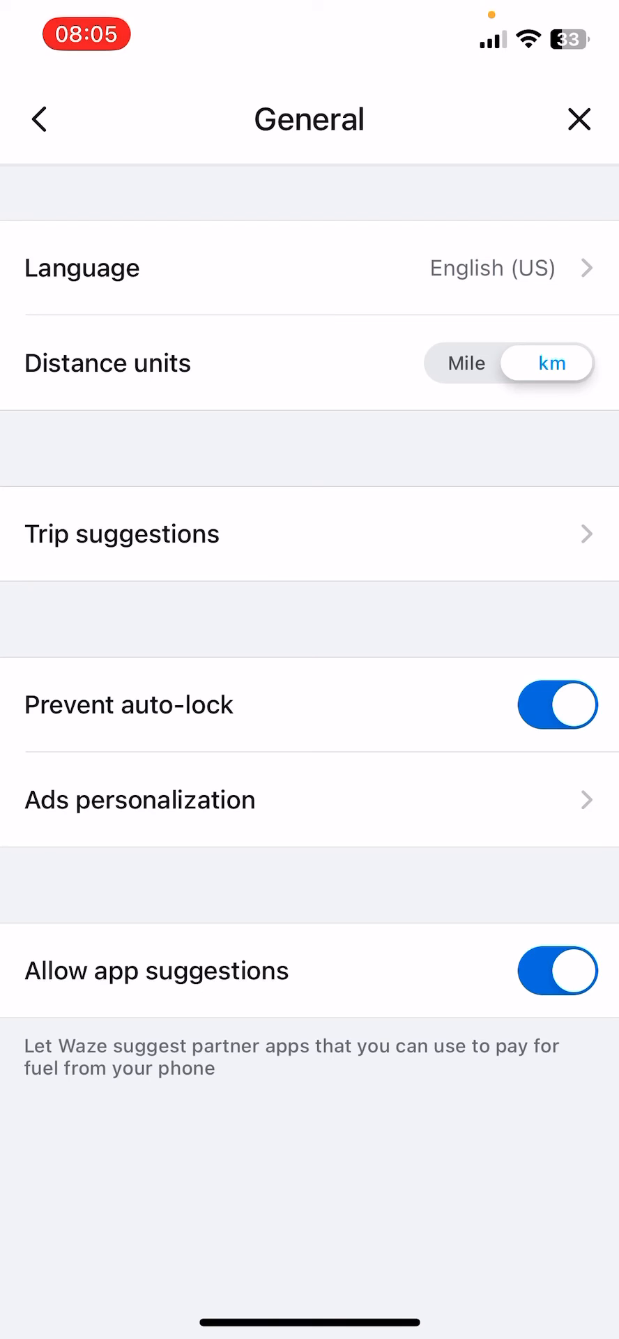
{"action": "left_click", "coordinate": [558, 706]}
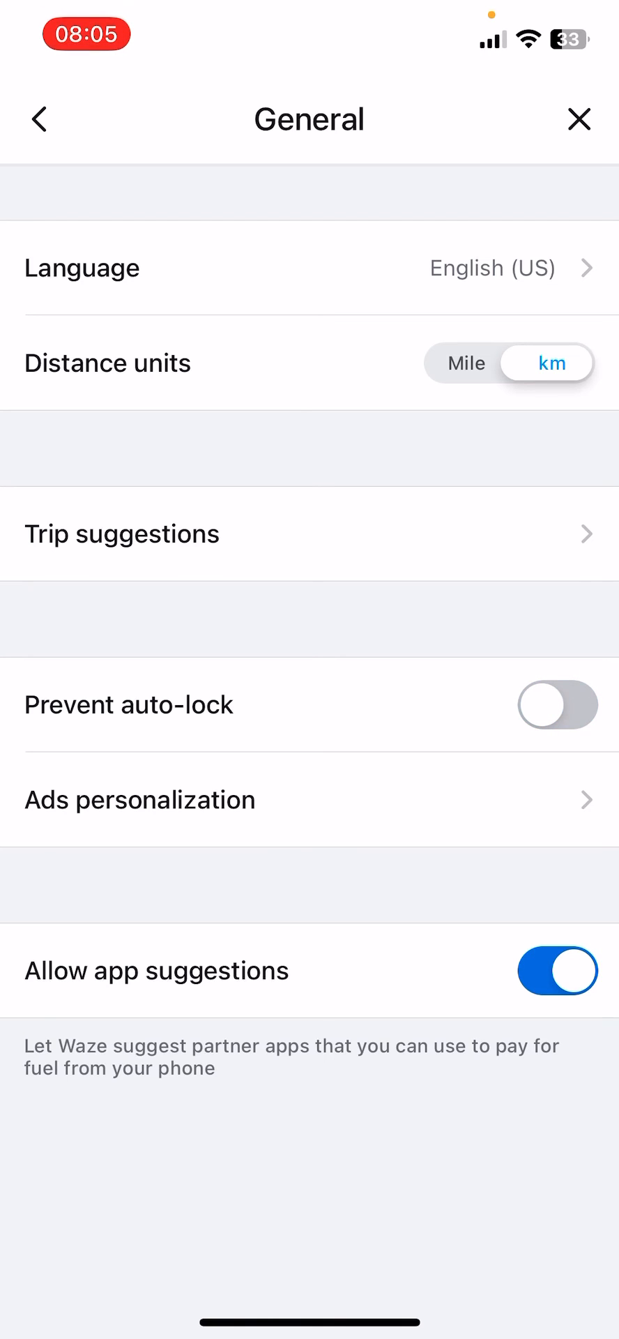
{"action": "left_click", "coordinate": [557, 705]}
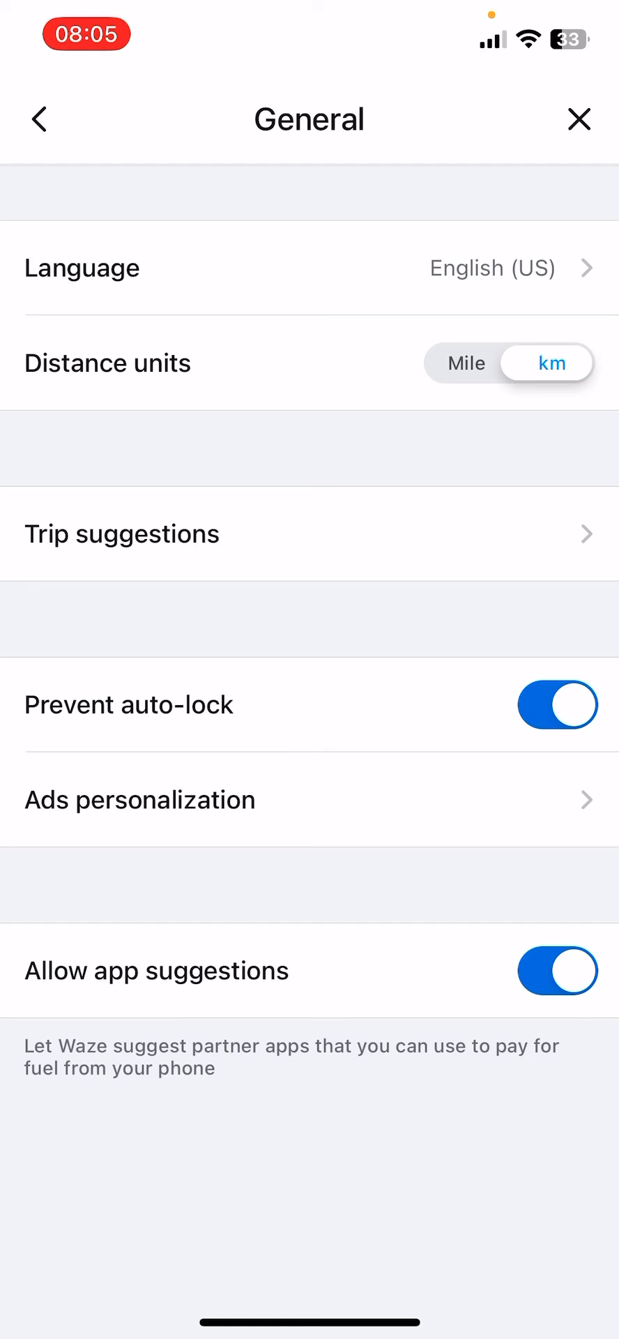